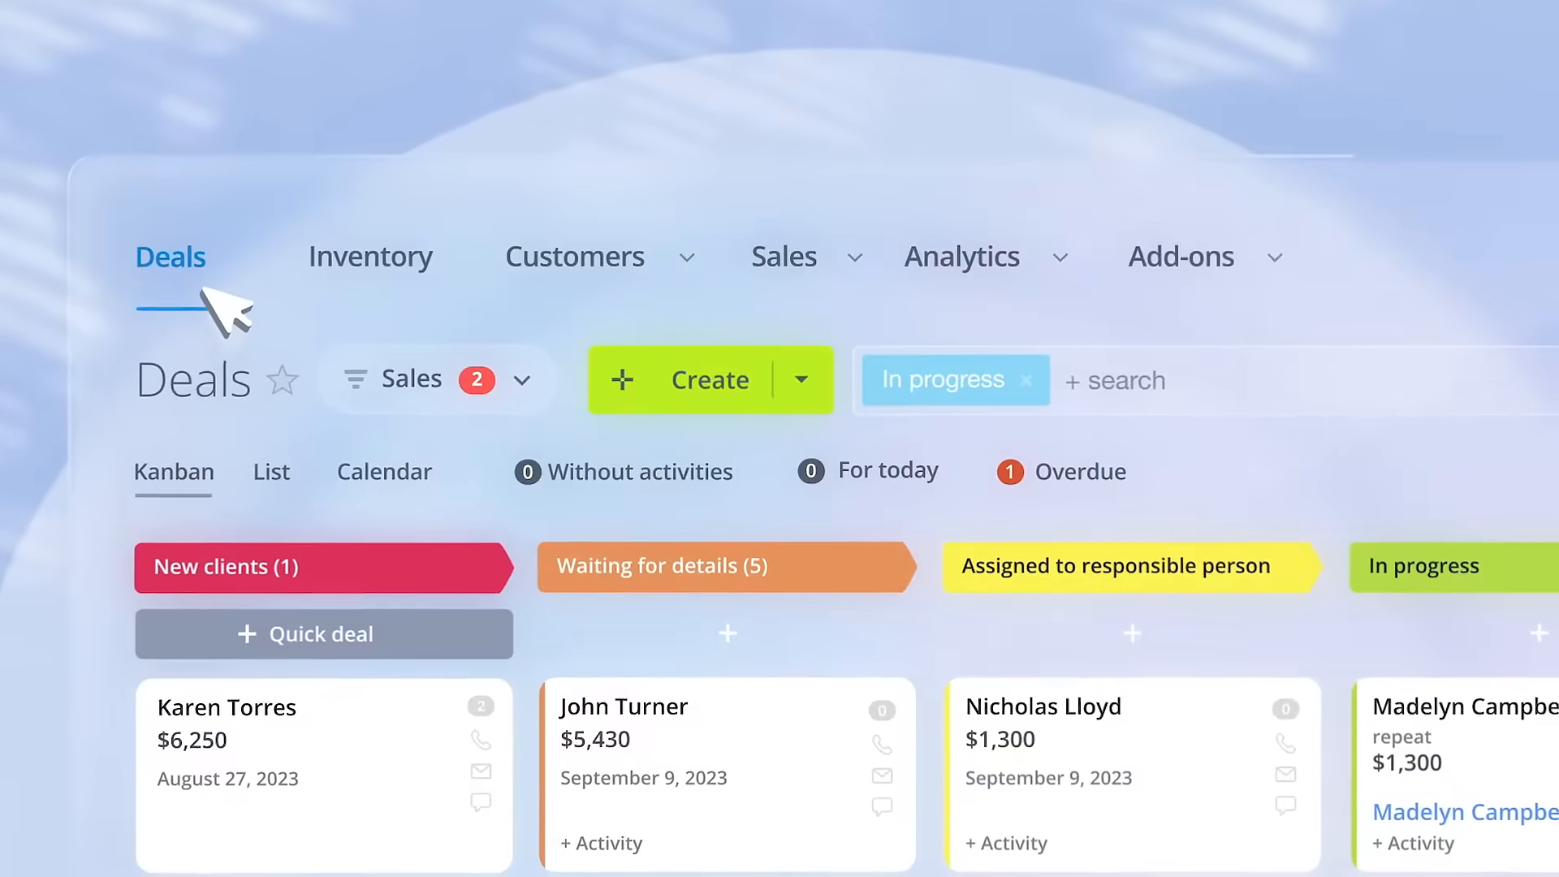
Move from the CRM deals board and Contact Center website-form channel to My tasks
click(571, 254)
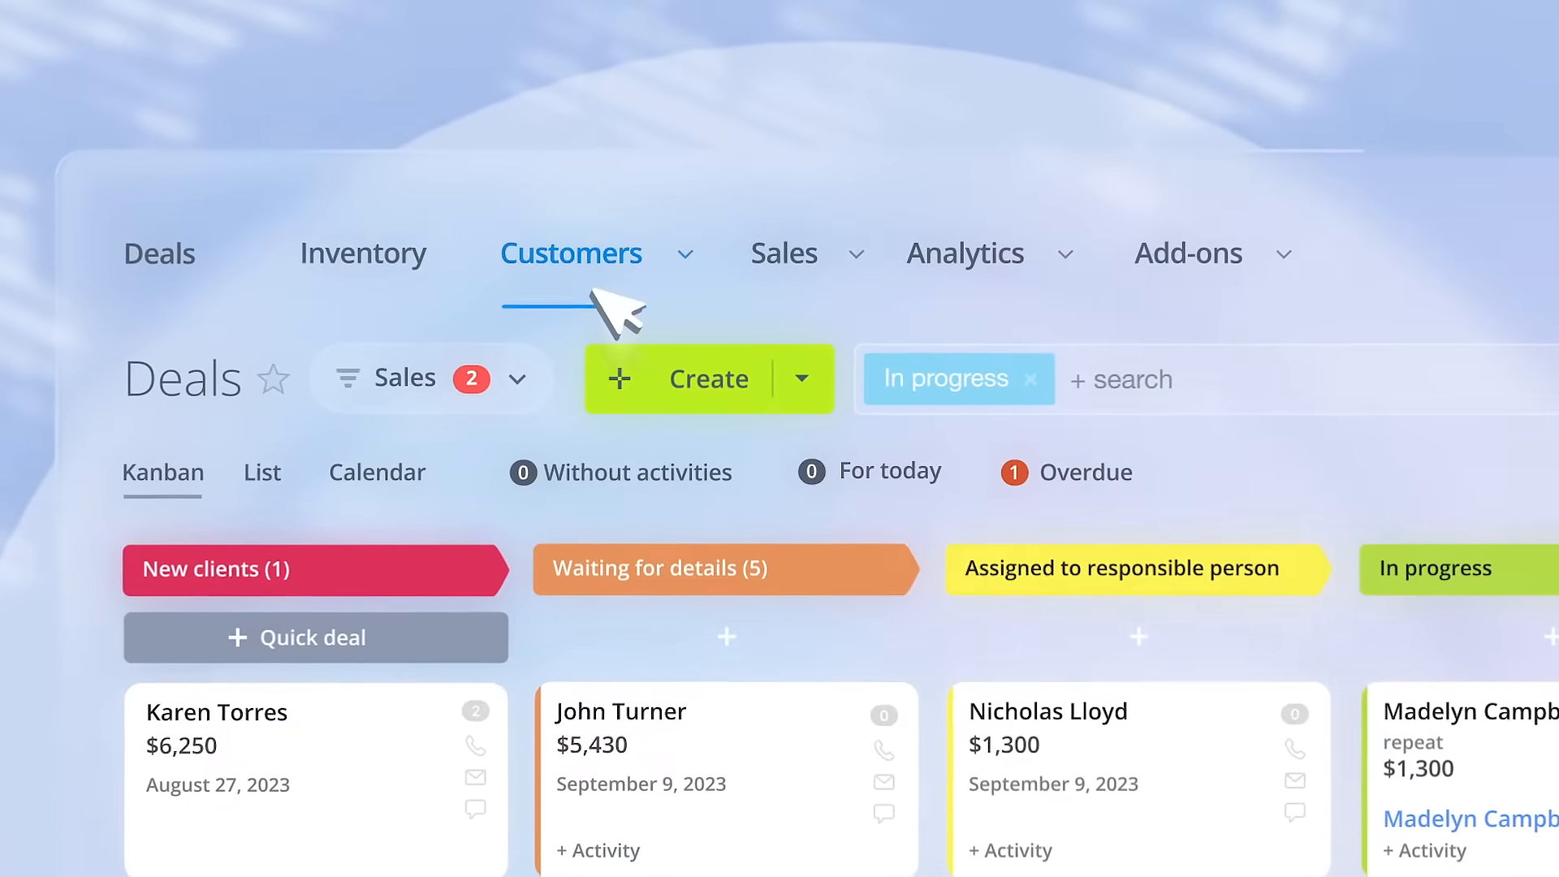
click(784, 252)
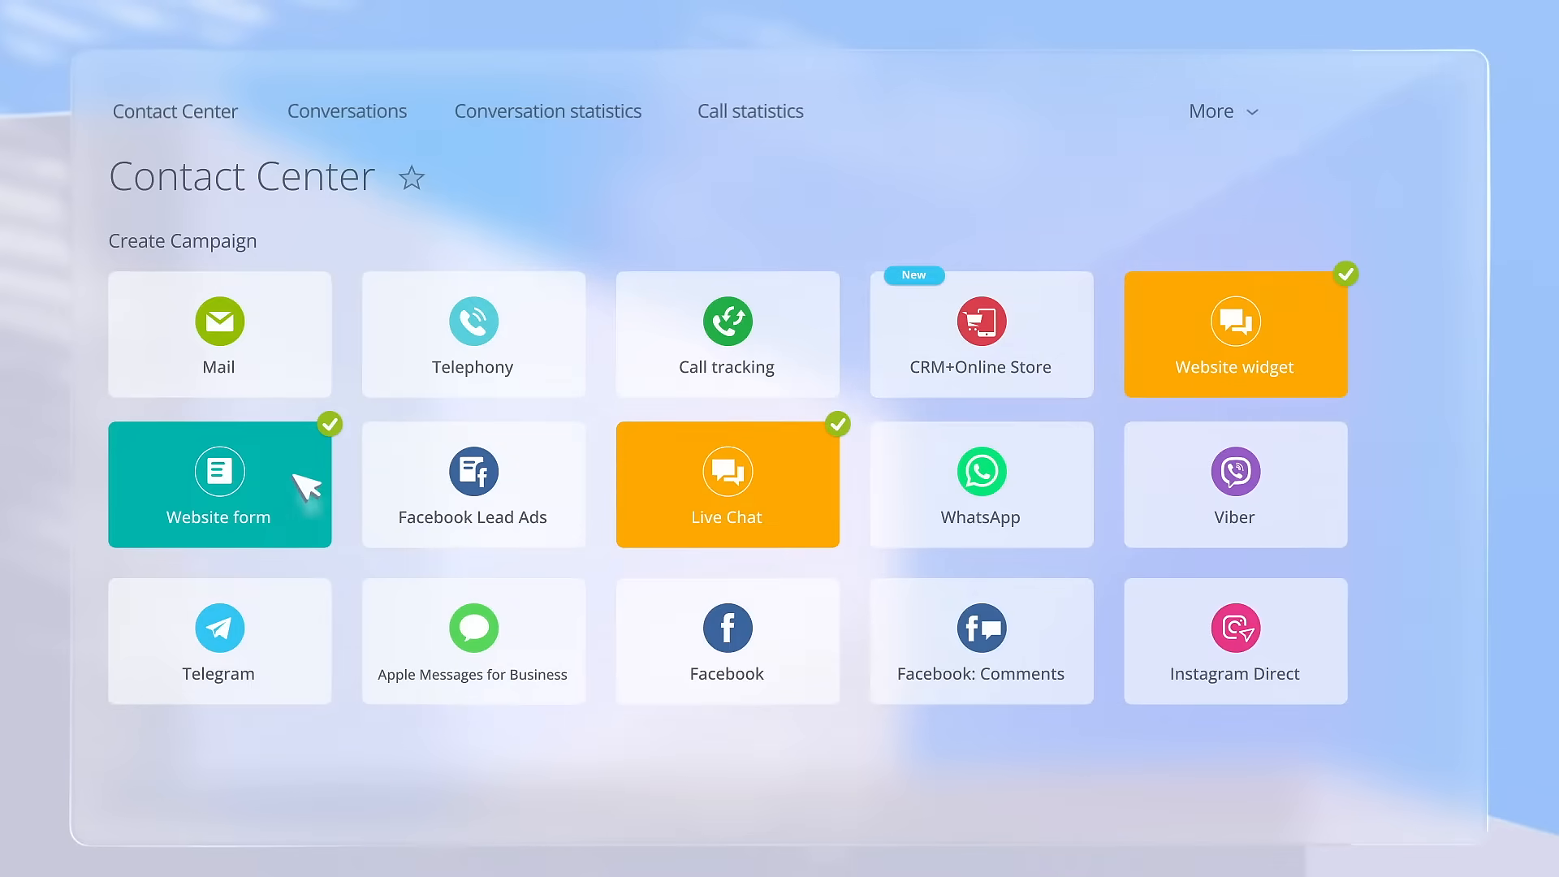
click(219, 484)
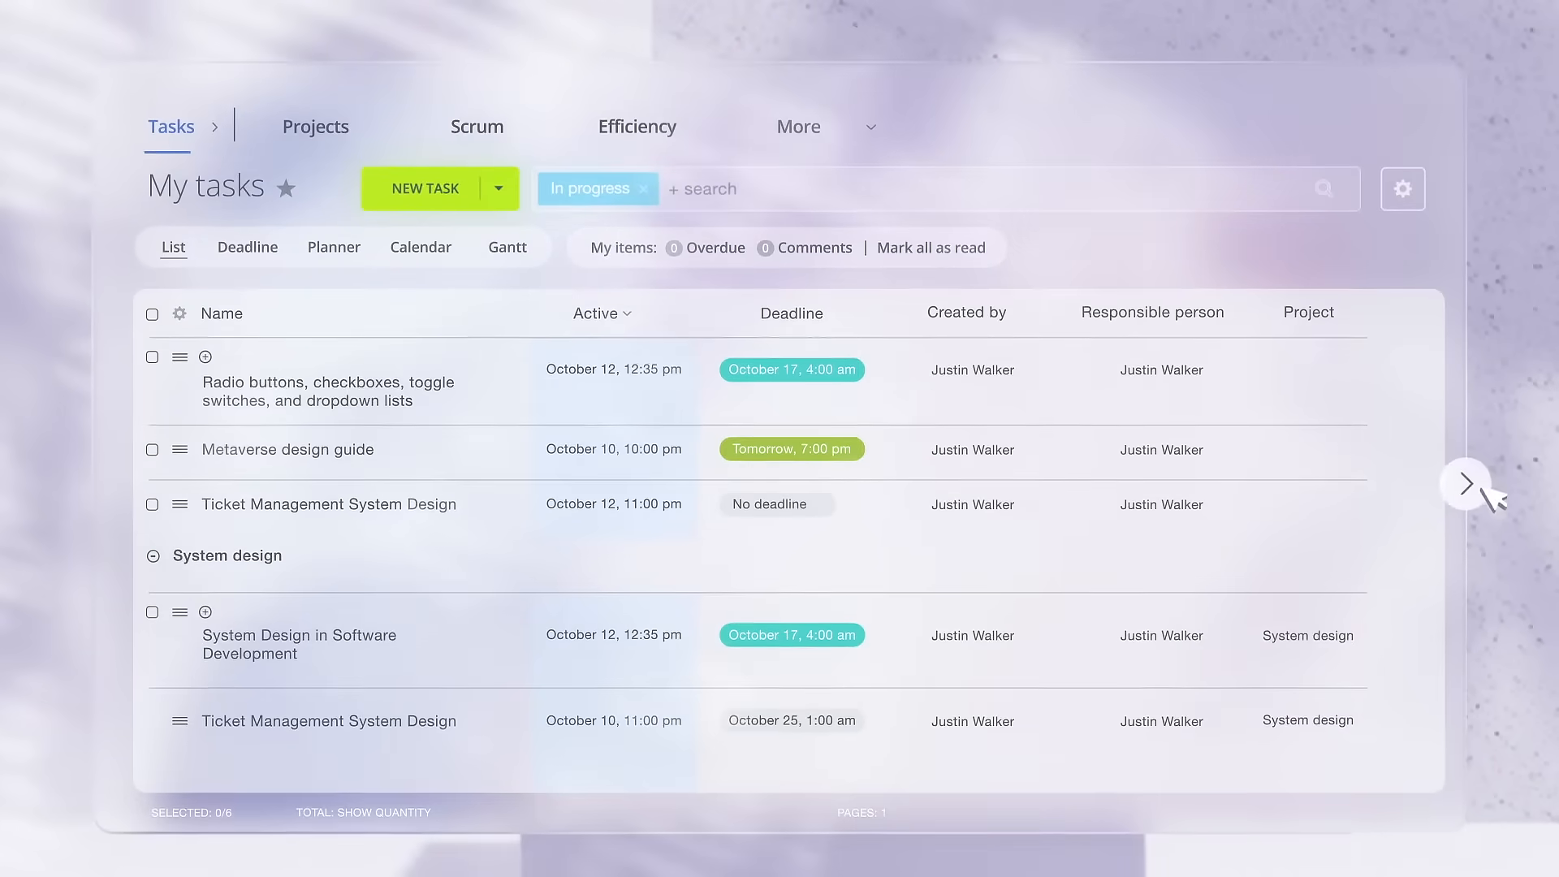
click(334, 247)
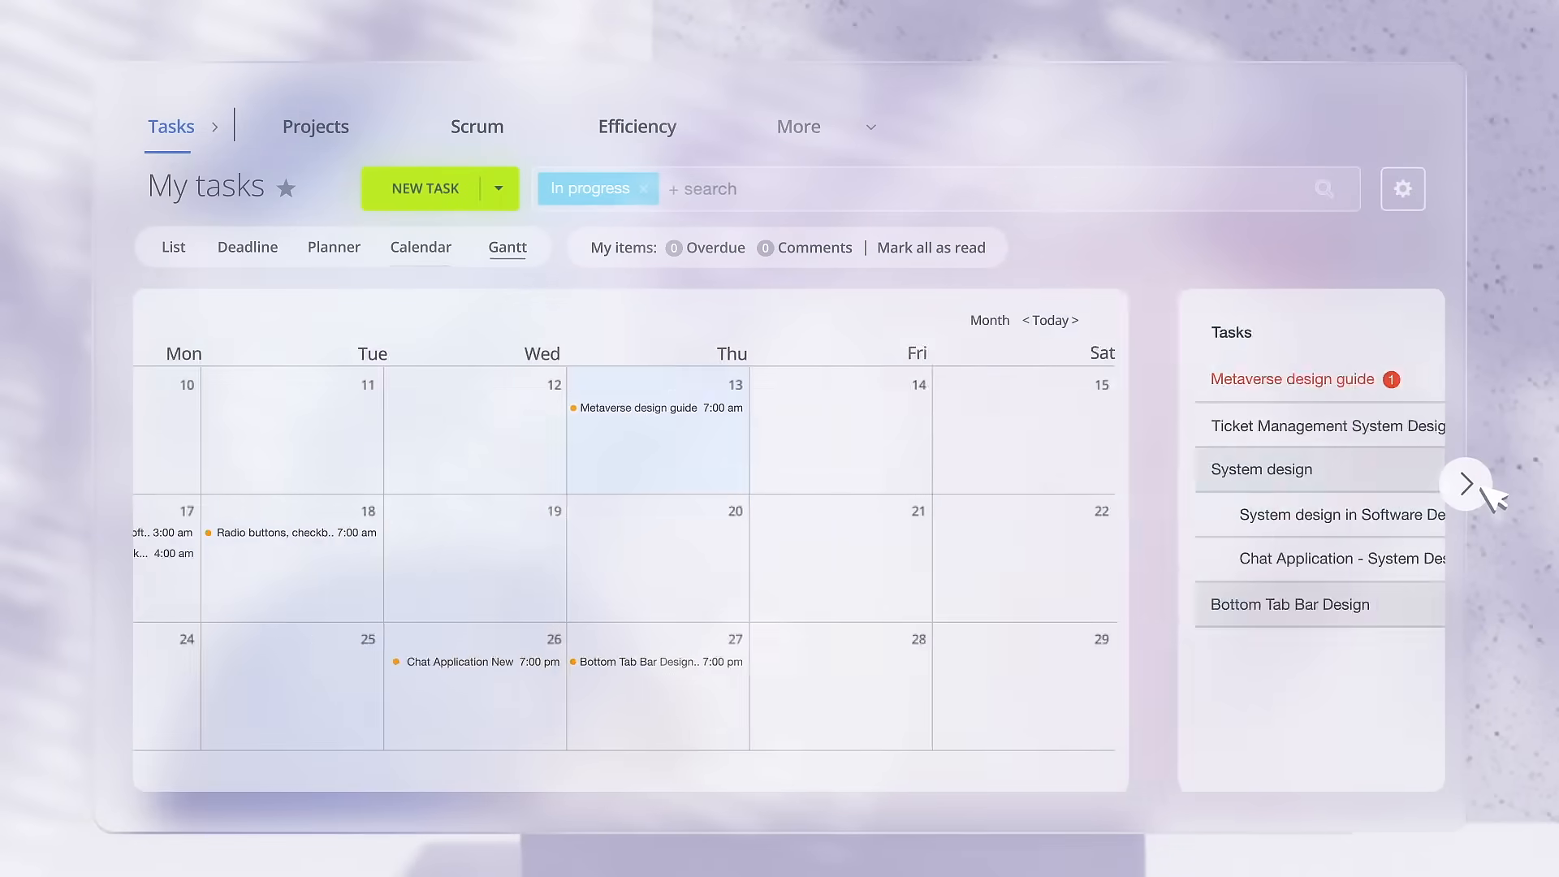
click(1464, 484)
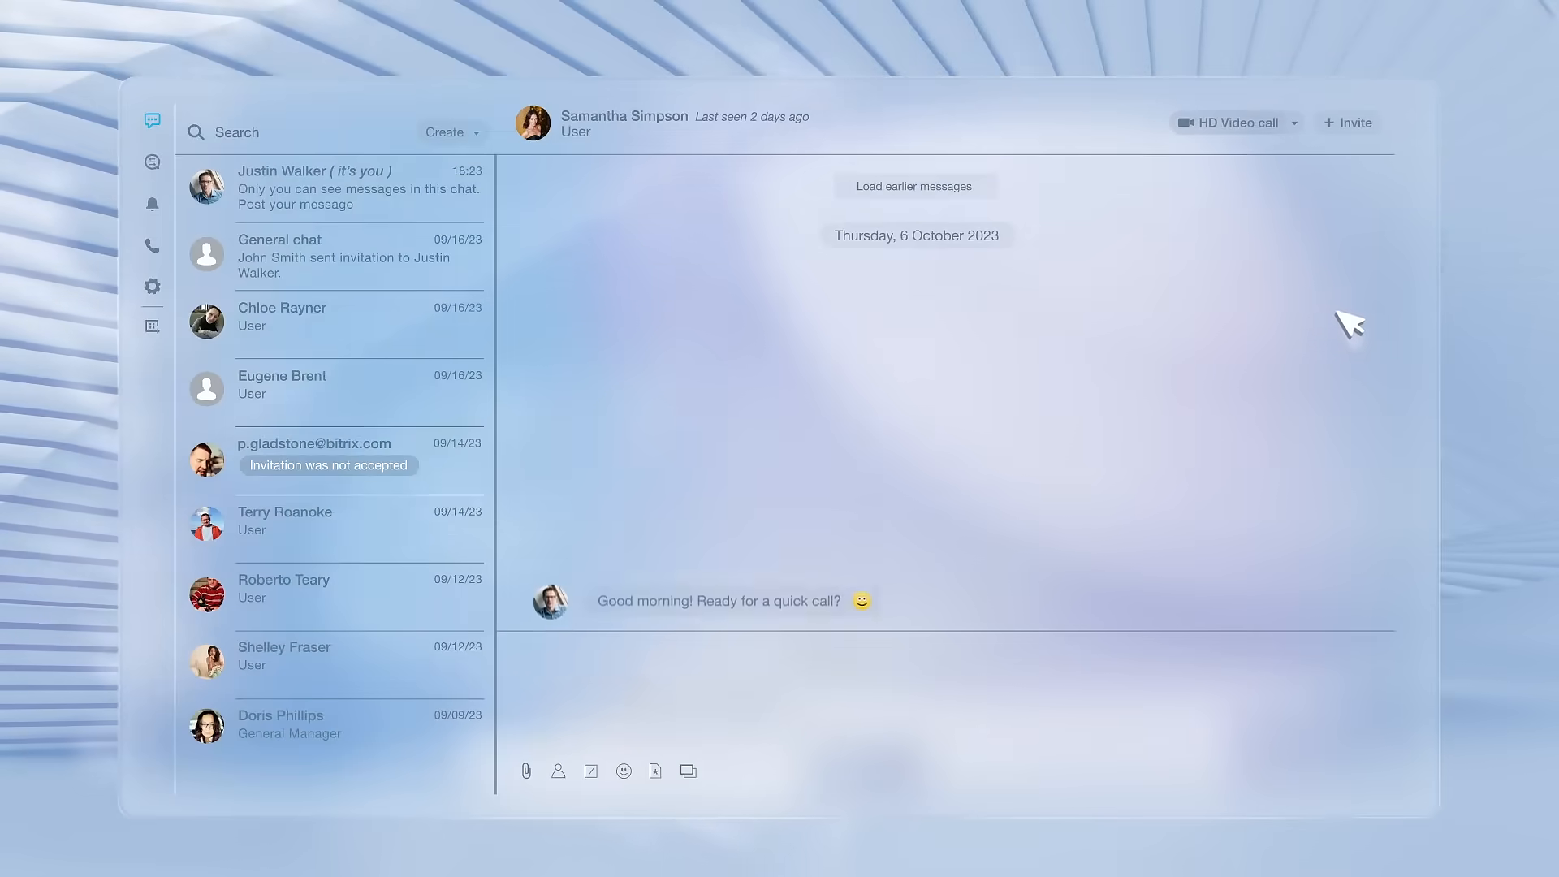
click(1231, 123)
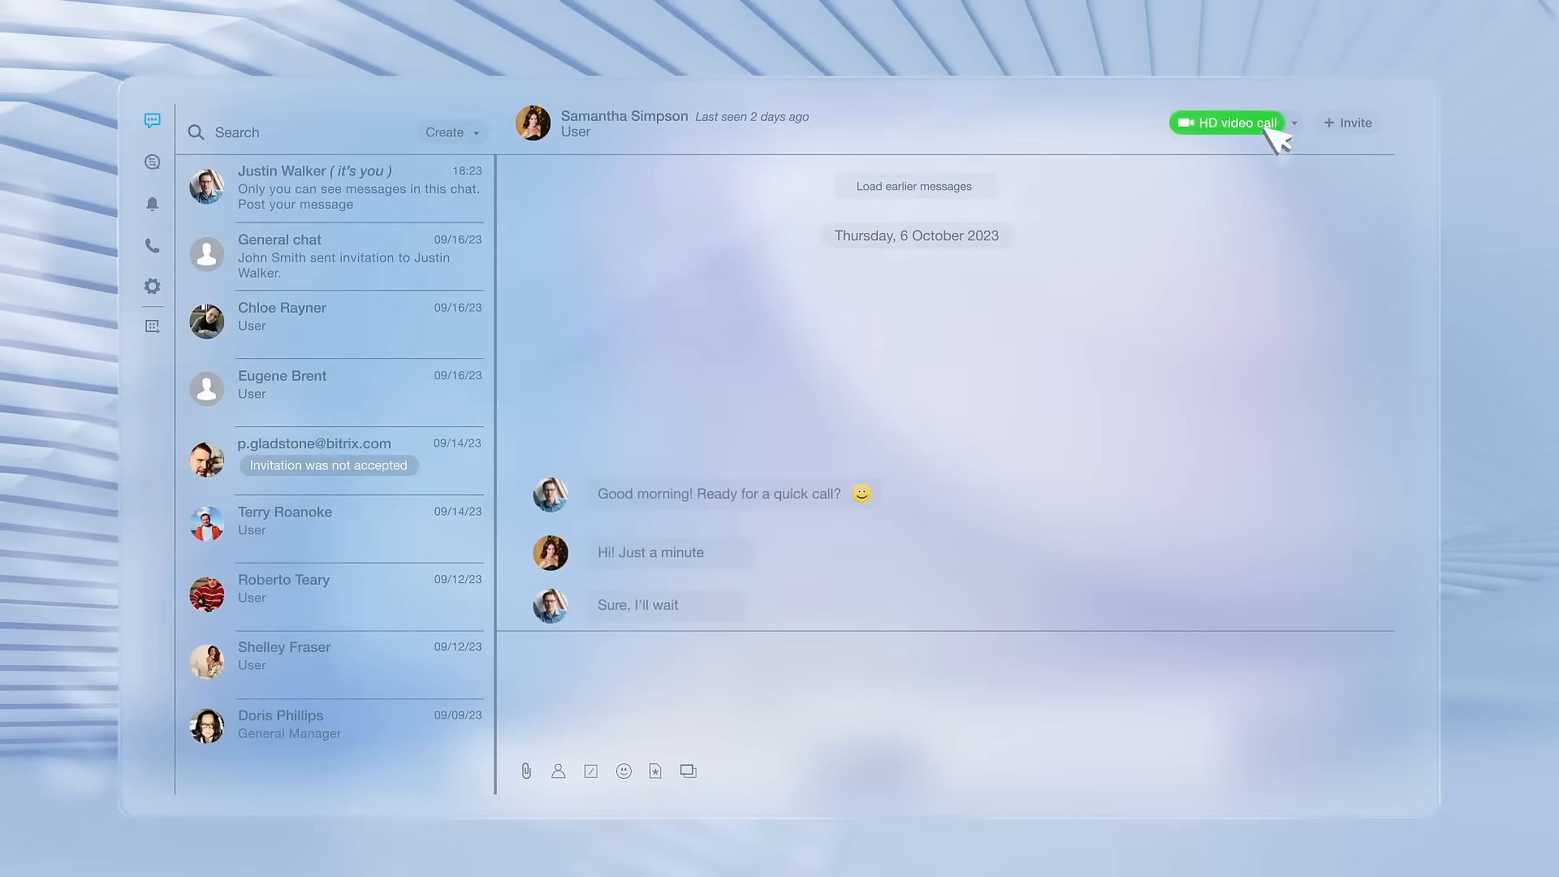
click(1227, 122)
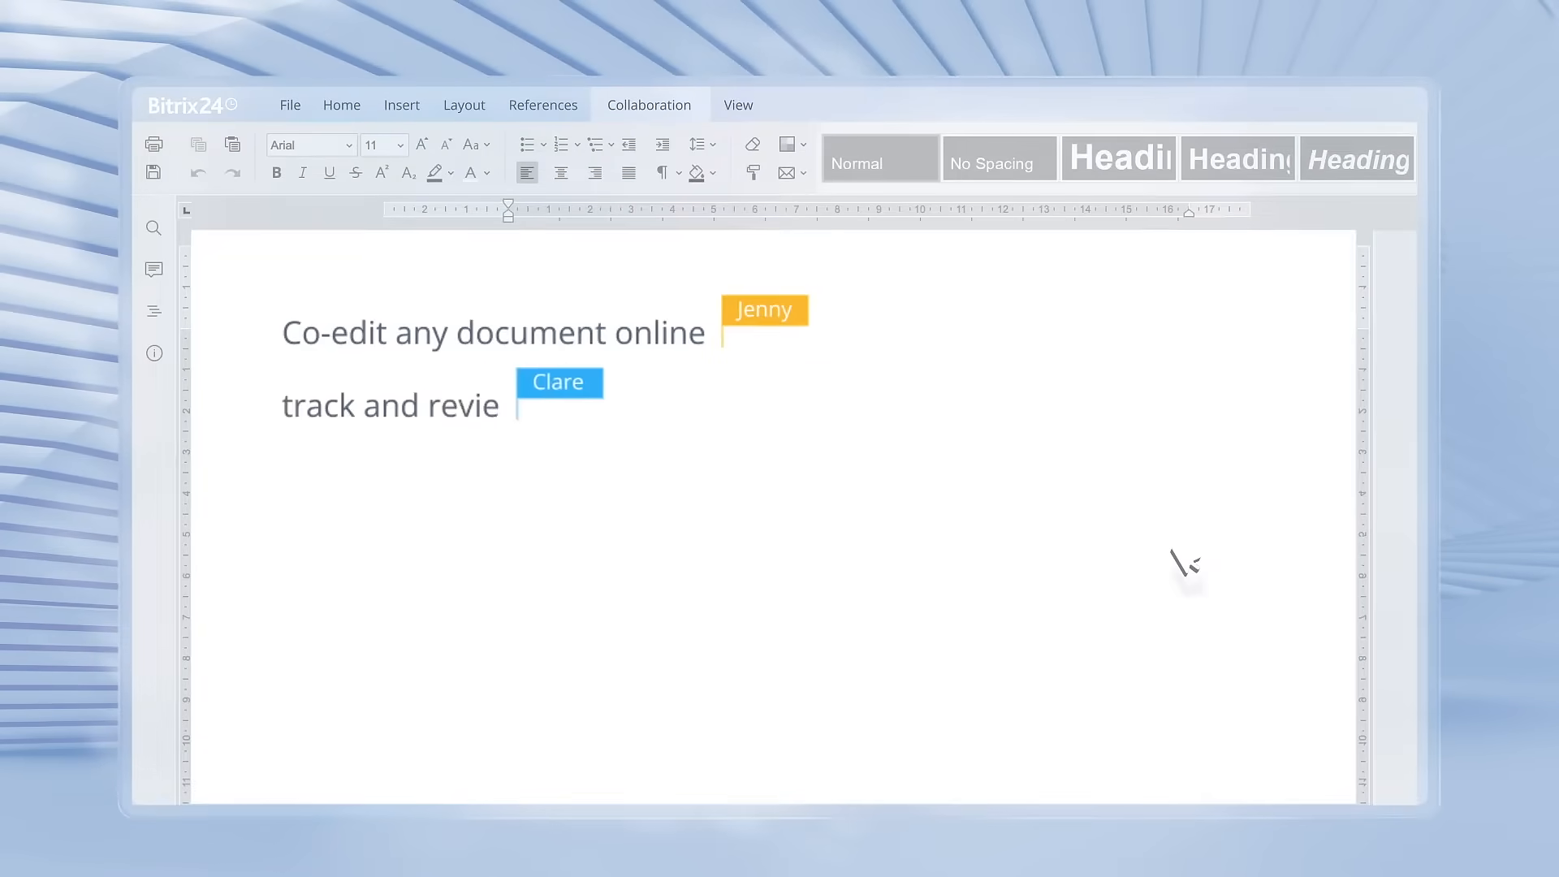
text(w changes in real-time)
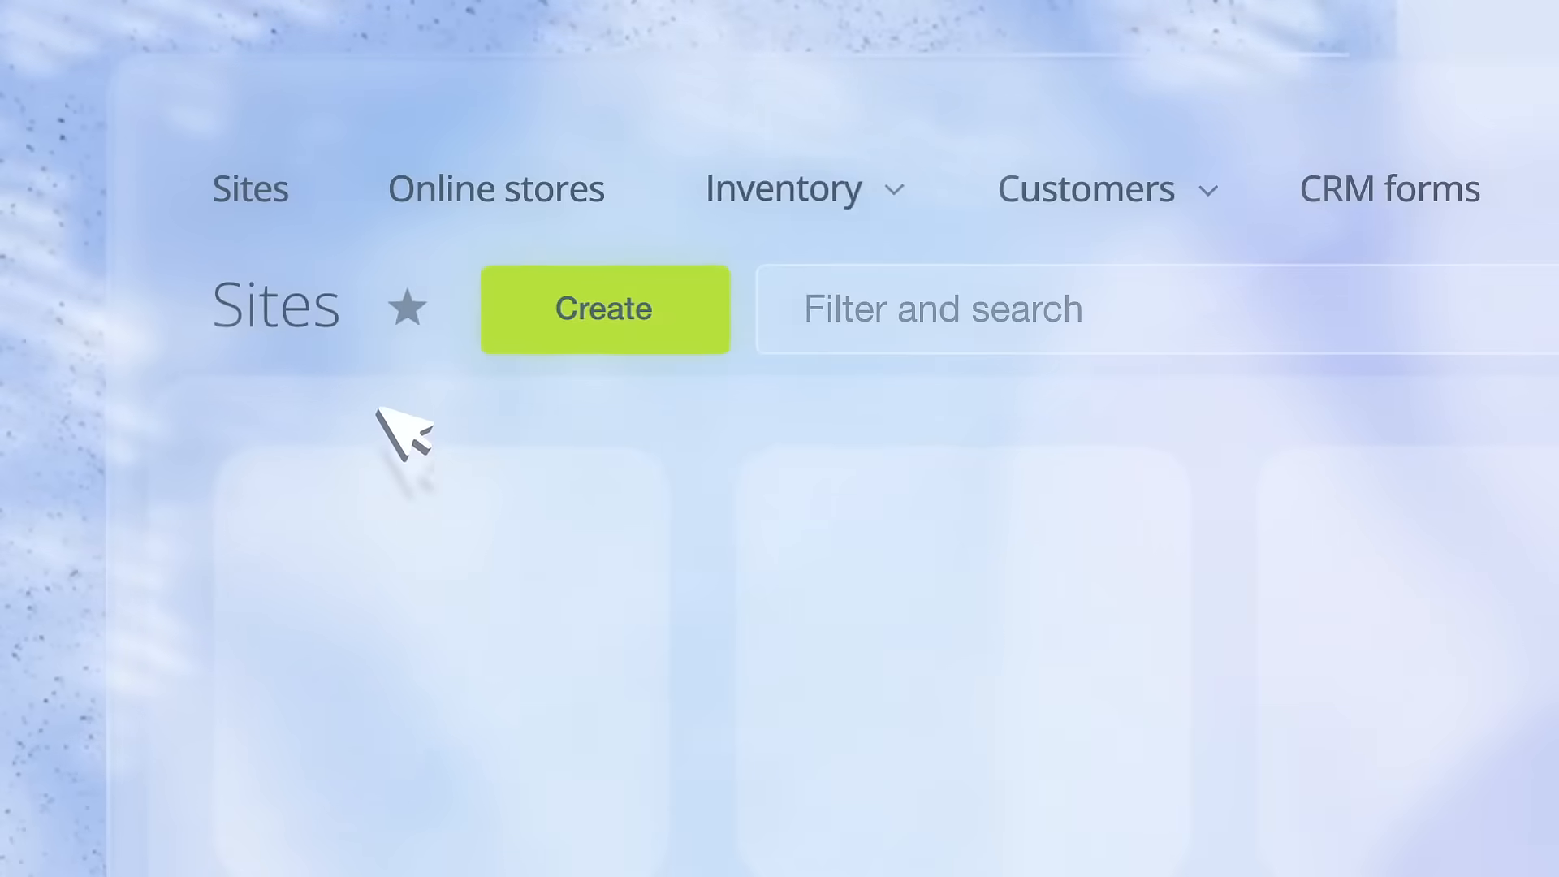
Create a new site from a template and add the team photo block
click(604, 309)
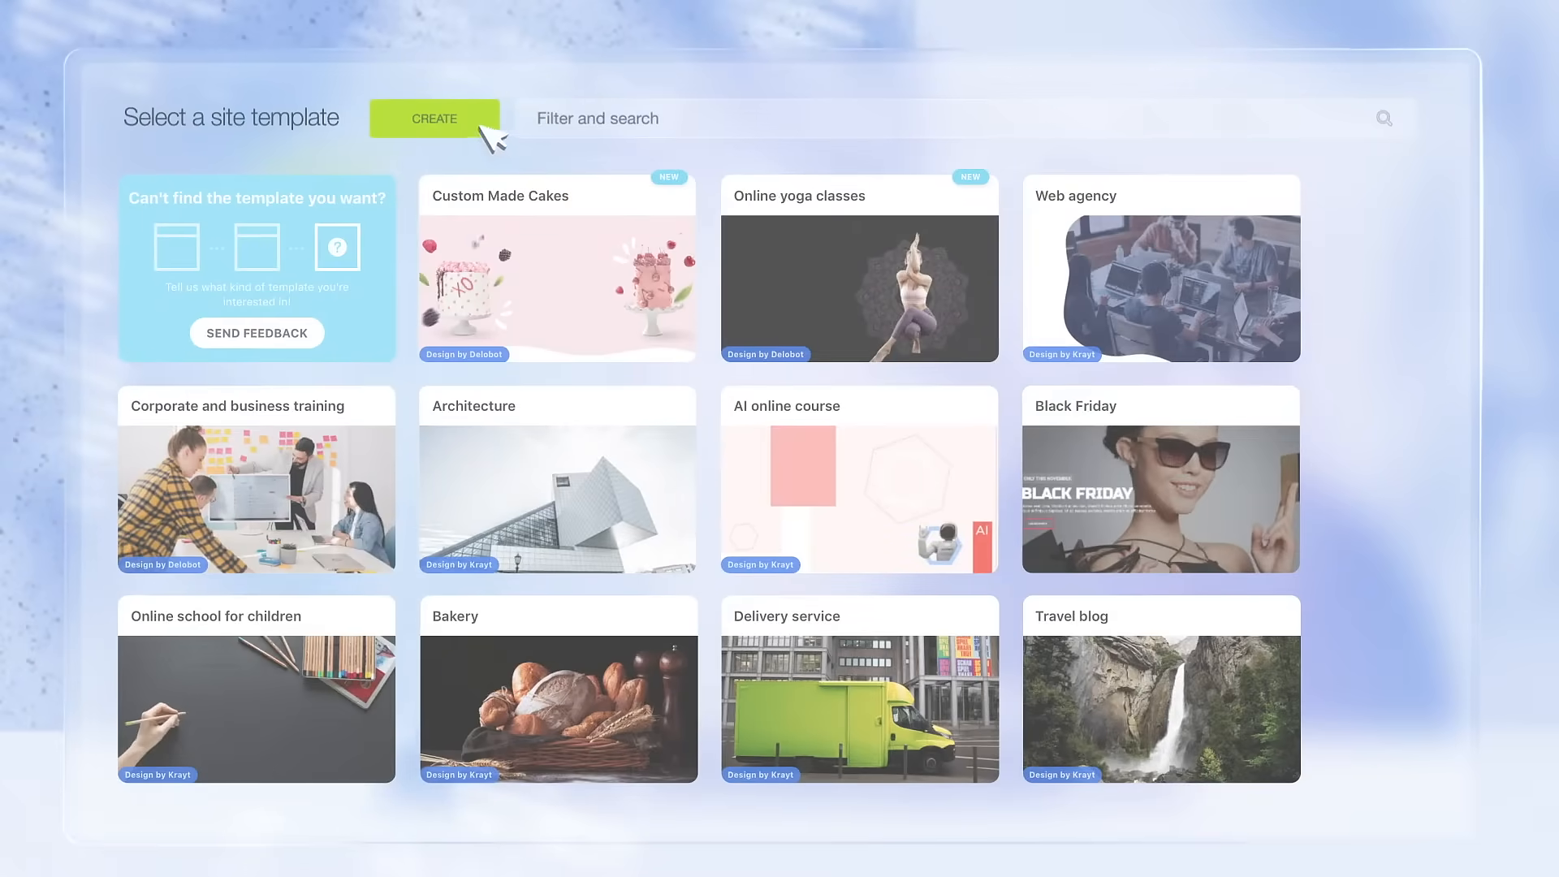
click(434, 118)
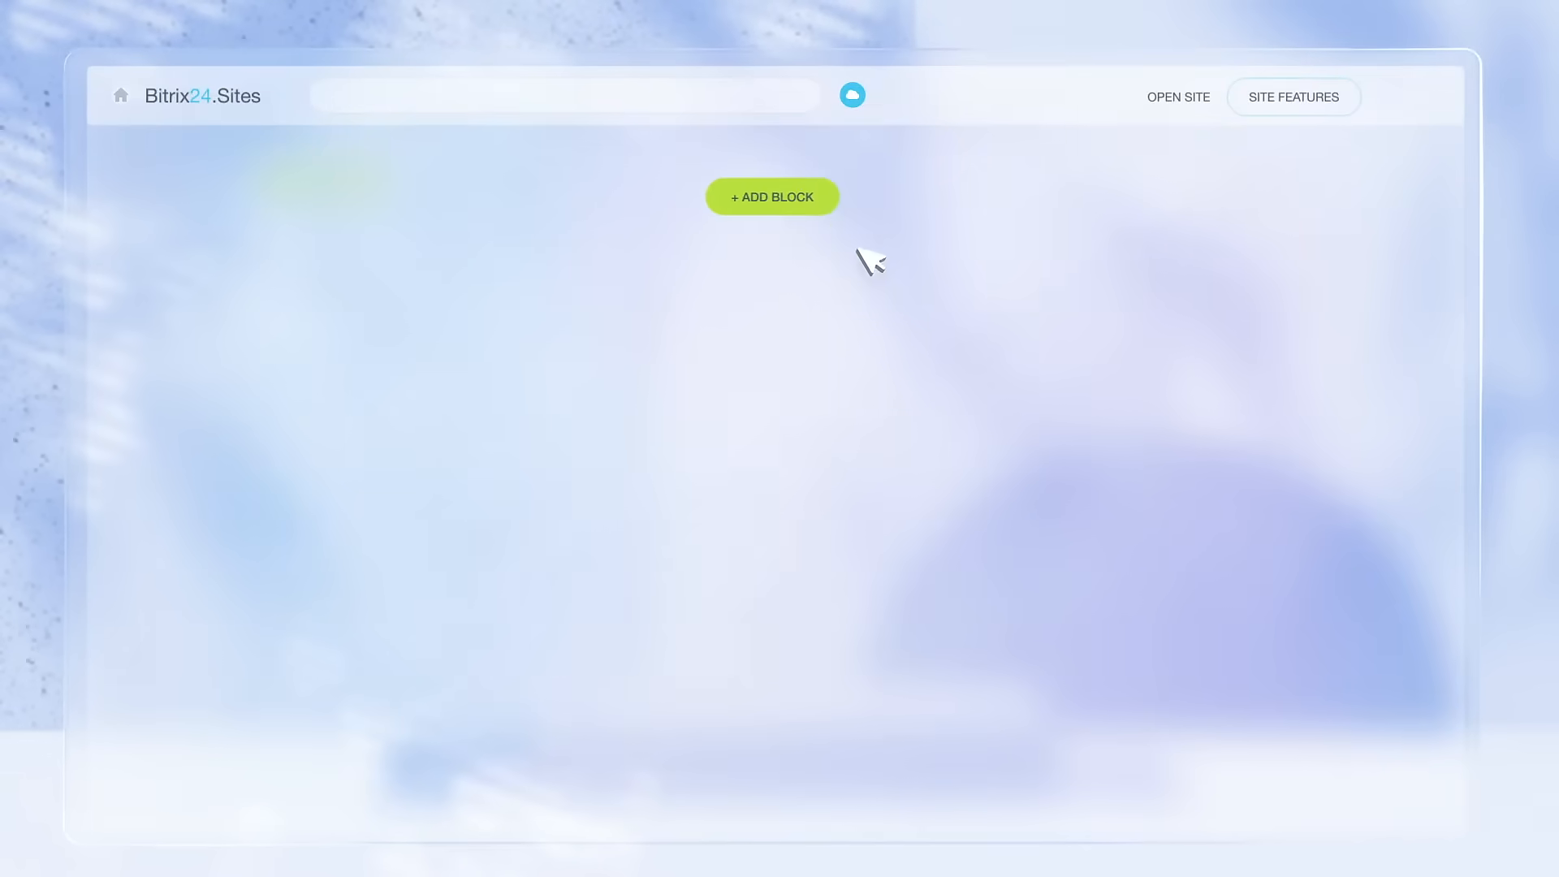
click(773, 197)
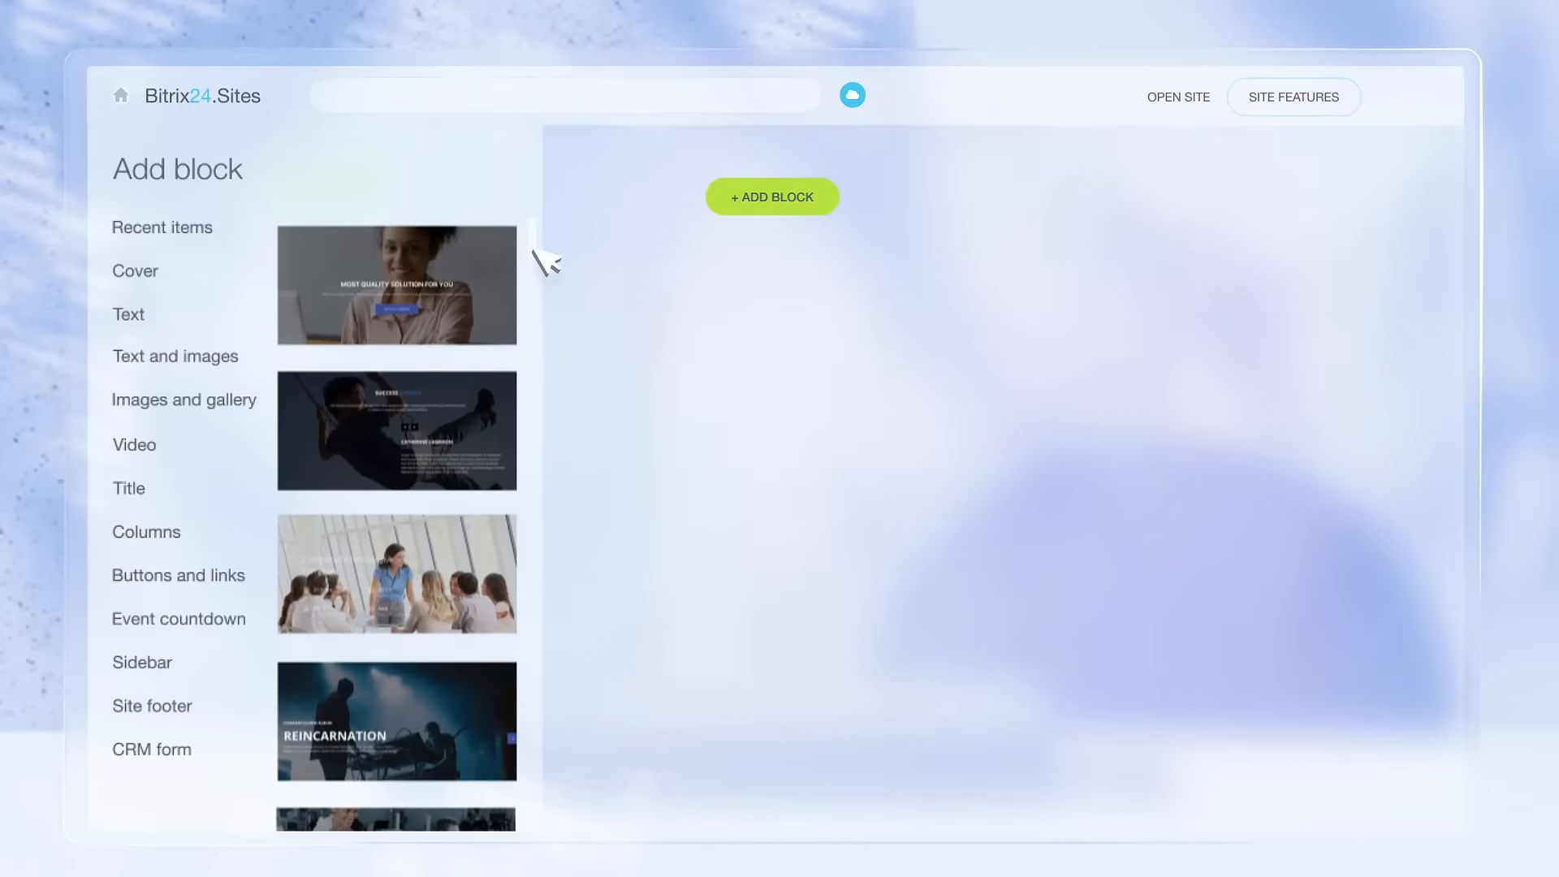
scroll(down, 3)
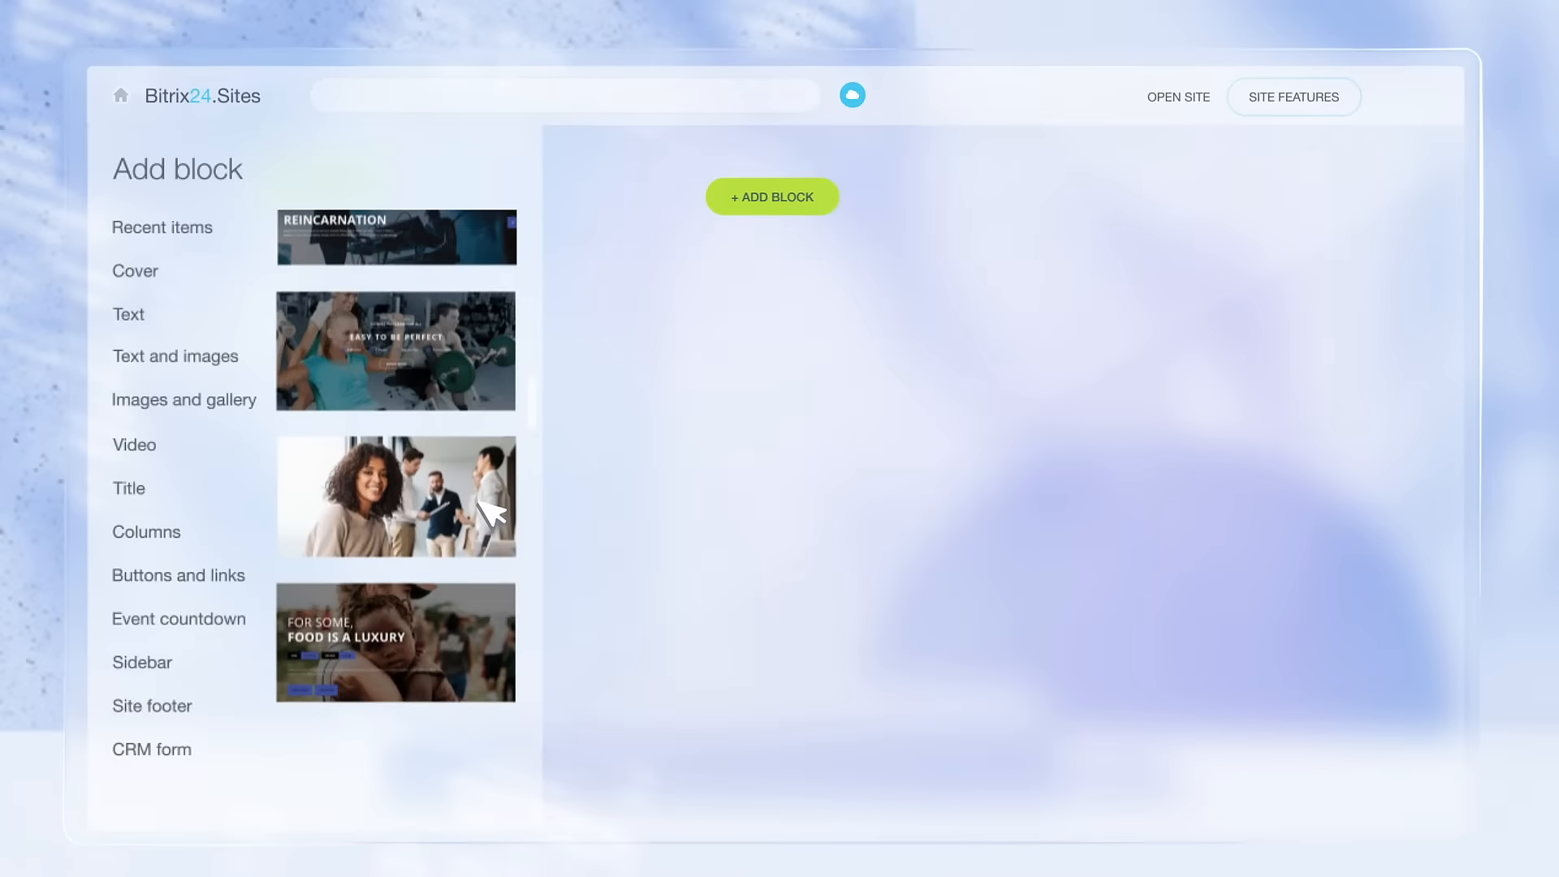
click(395, 496)
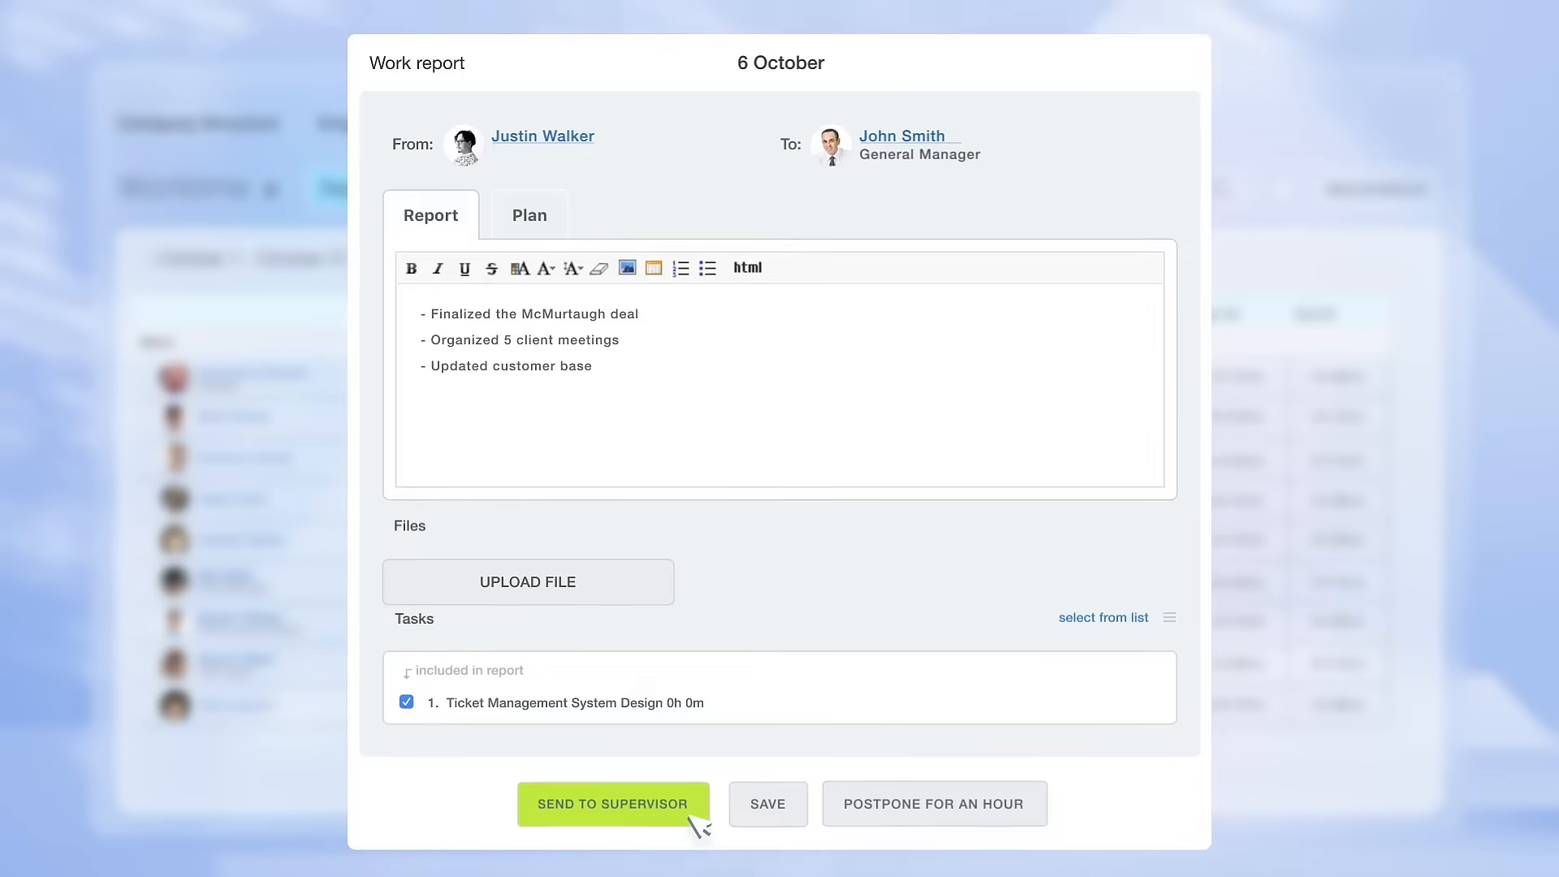
Send the 6 October work report to supervisor John Smith
click(613, 804)
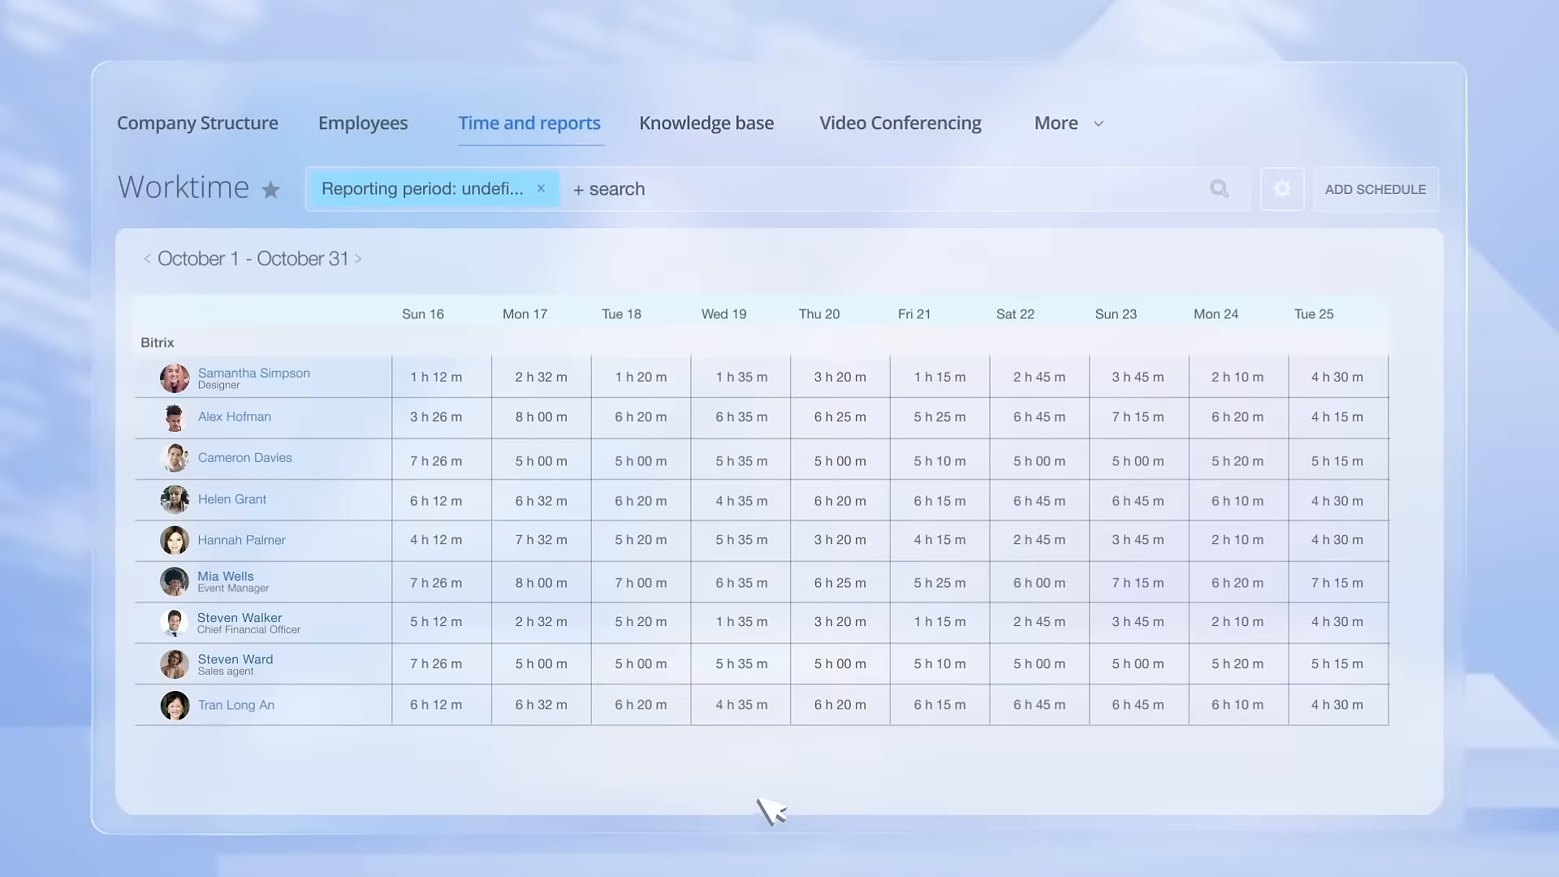
mouse_move(1009, 755)
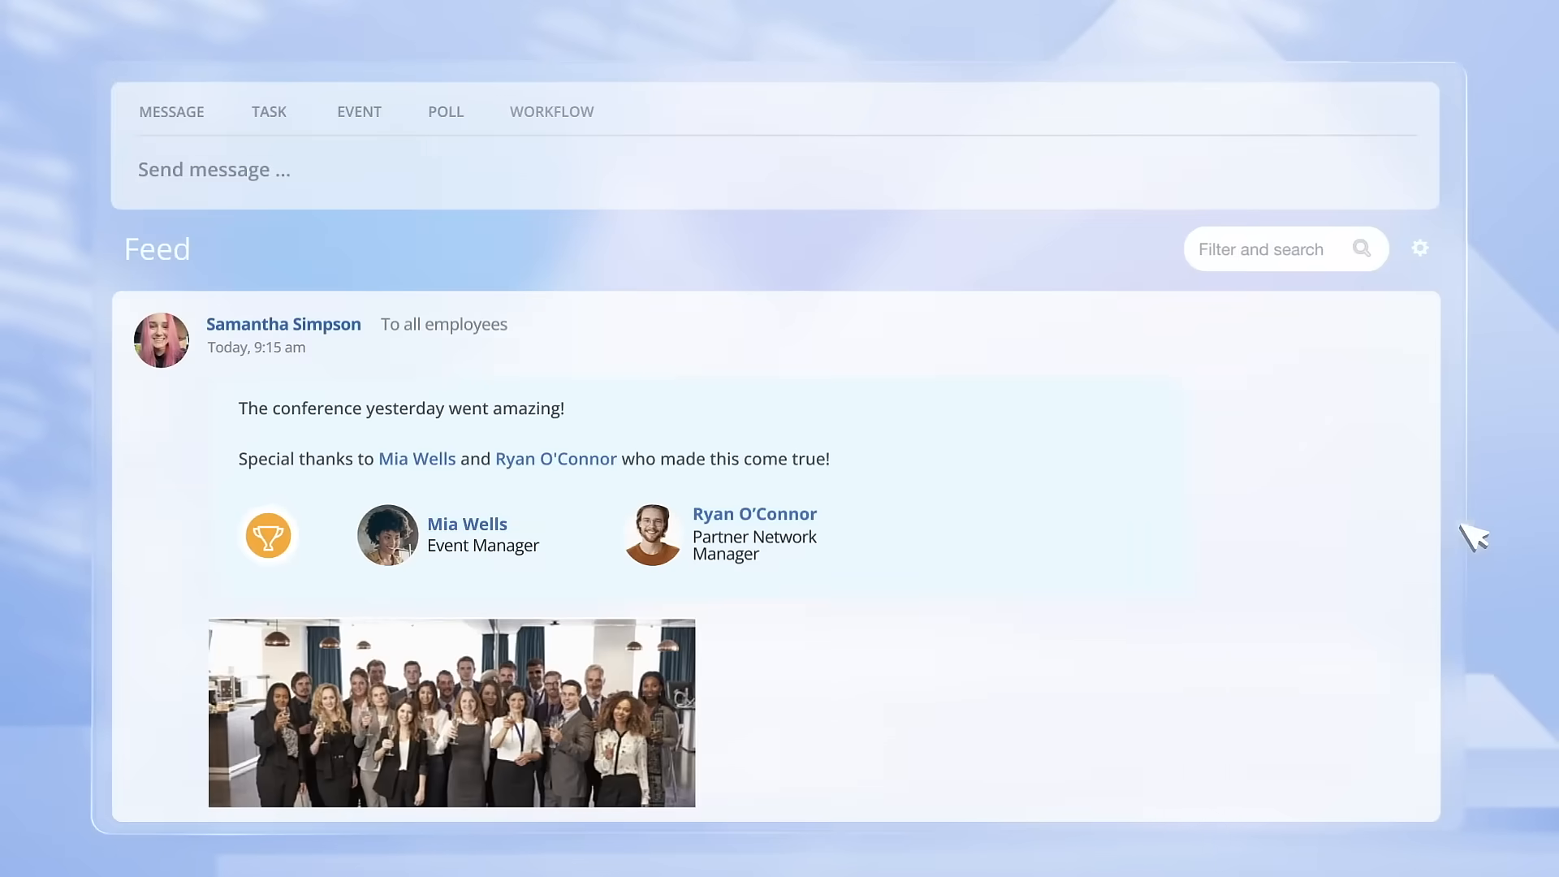
Start a Leave Approval workflow request from the feed composer
click(552, 111)
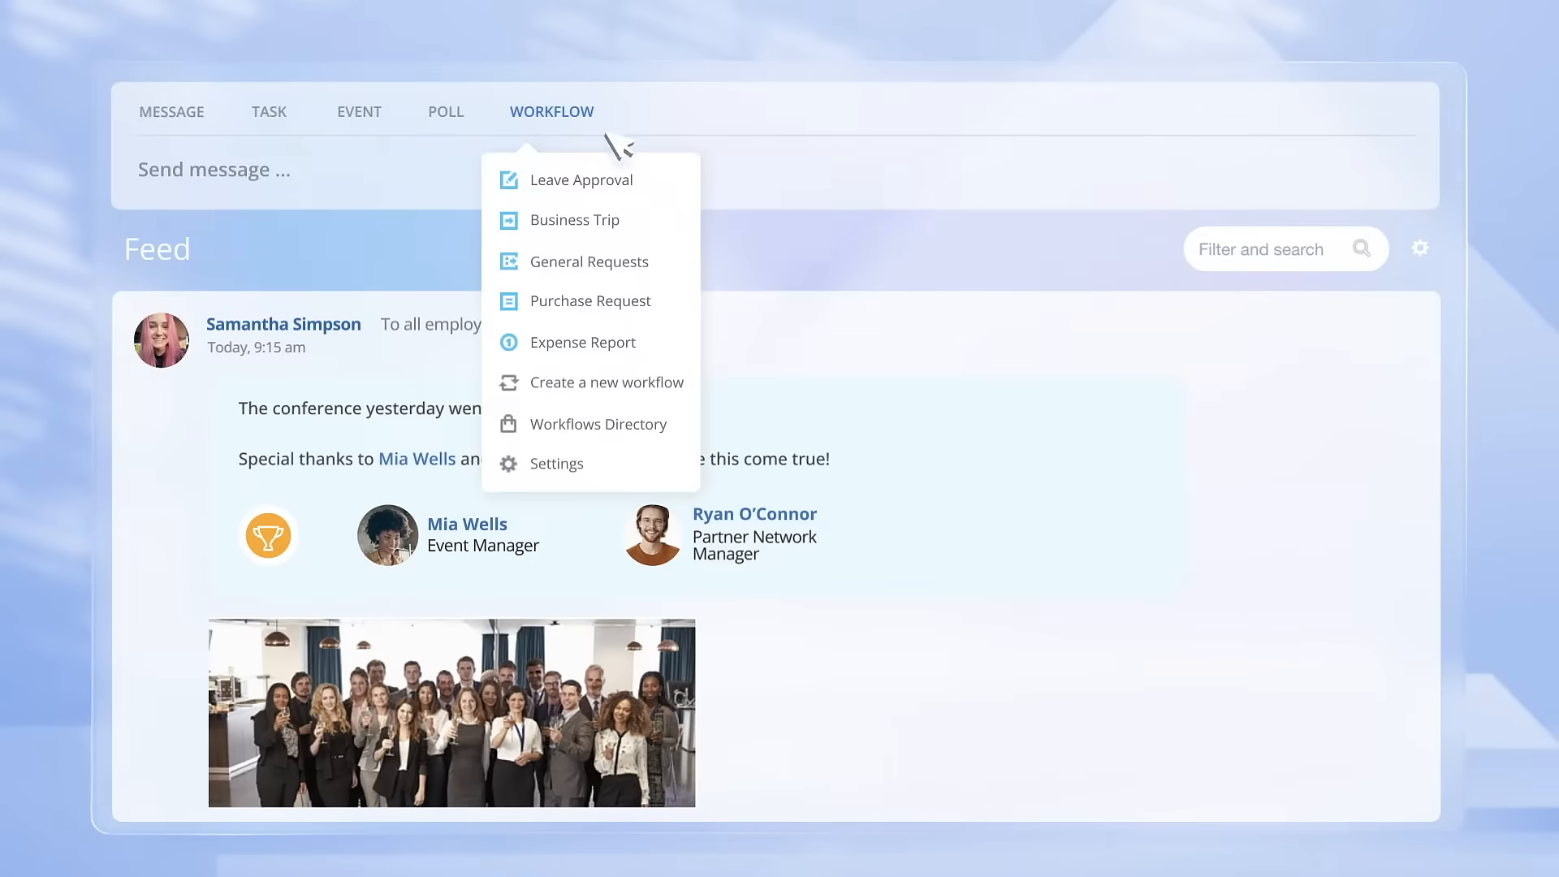
click(580, 179)
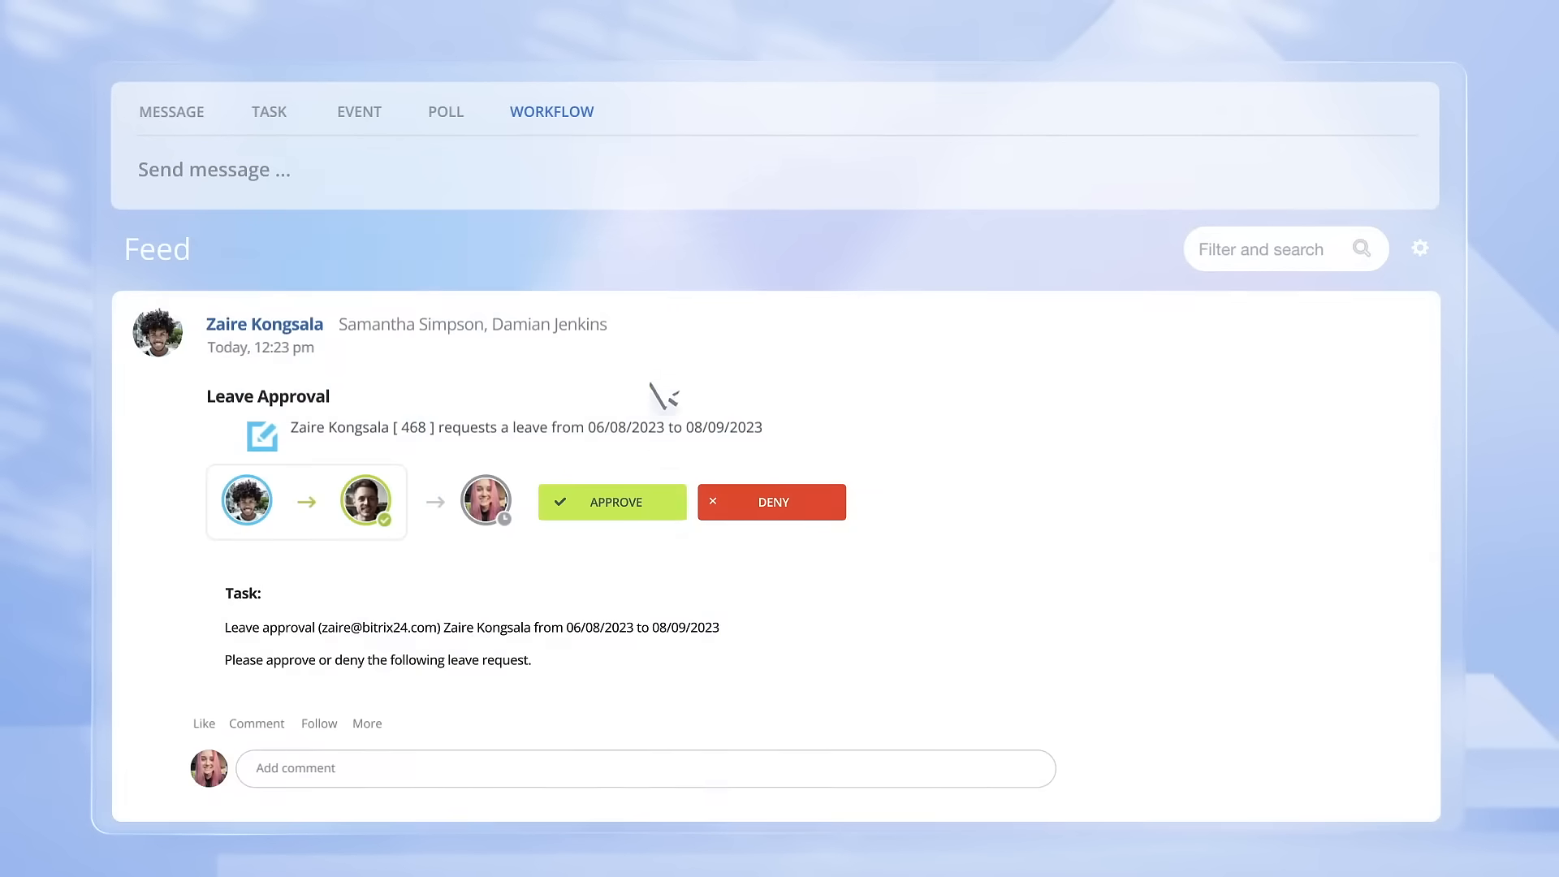
mouse_move(724, 522)
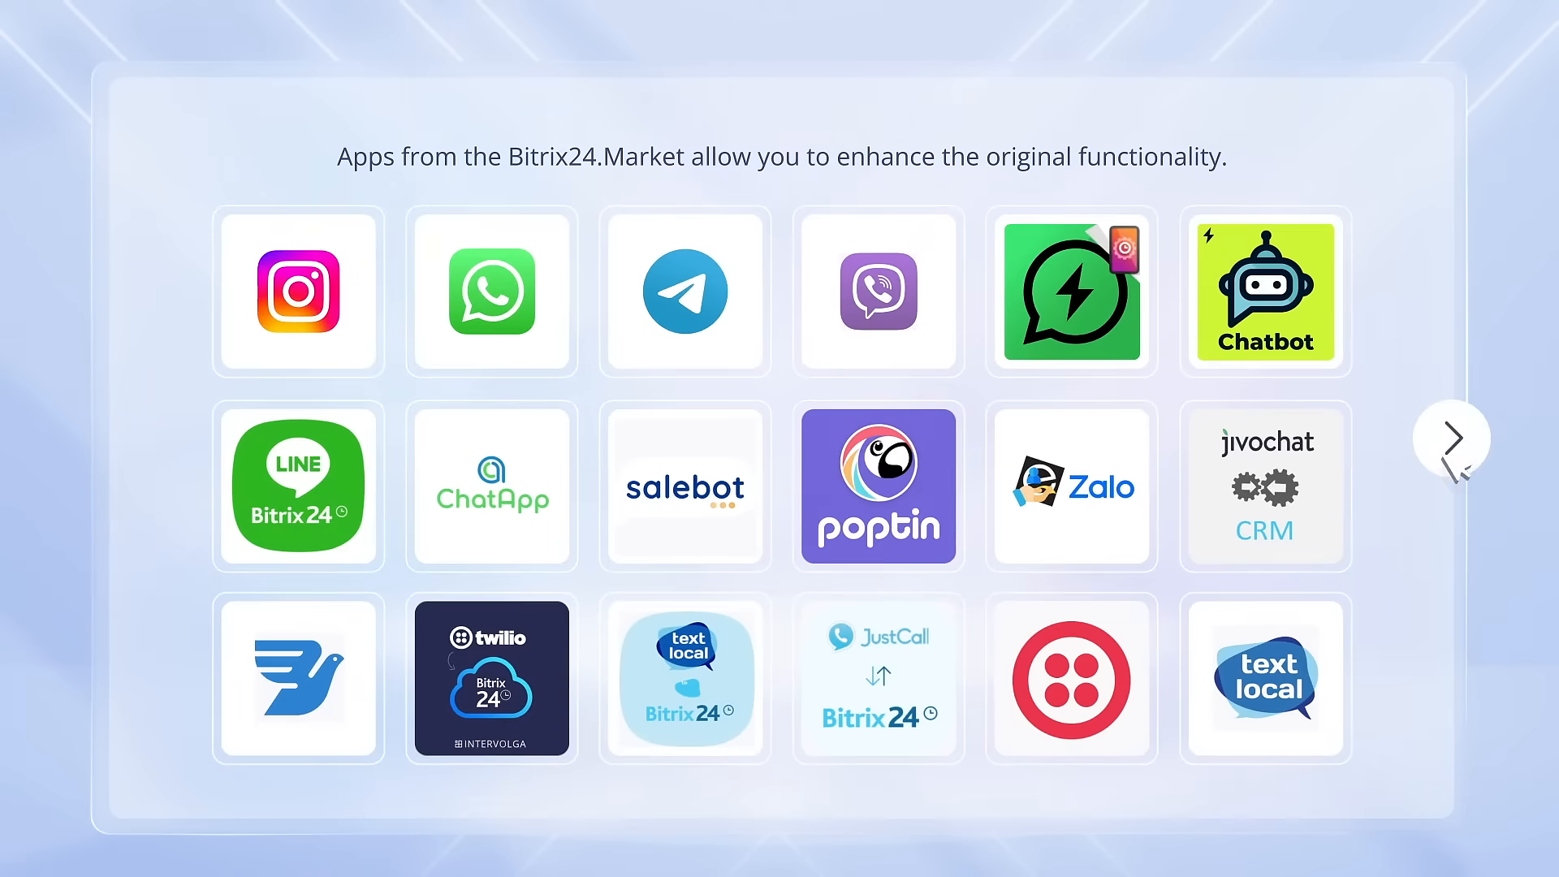
Page through Market apps such as PayPal, Zoom and WordPress
click(1452, 439)
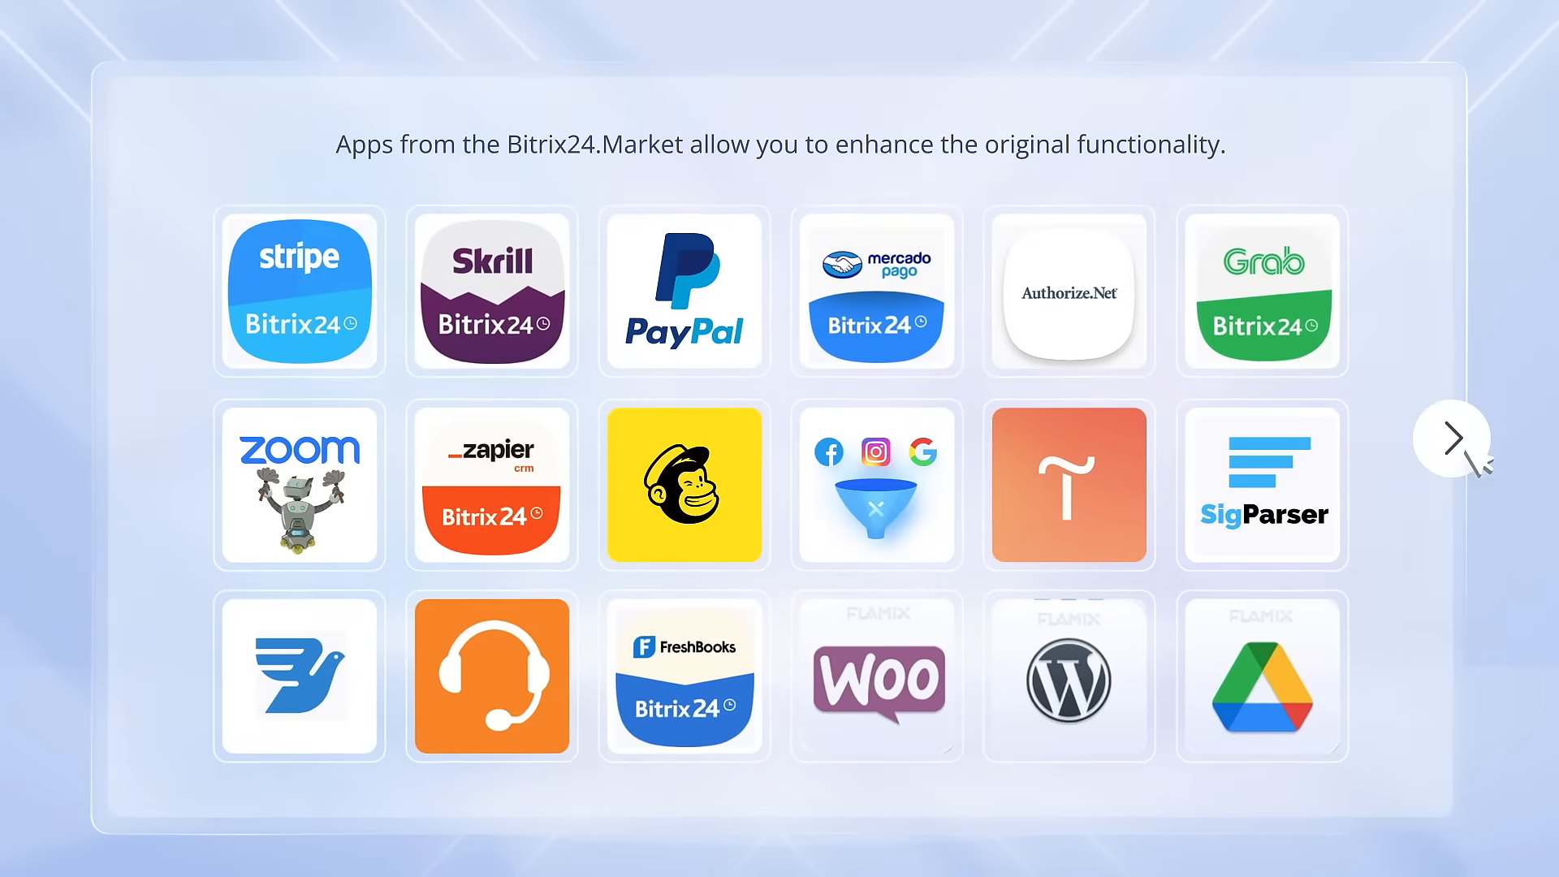
click(1452, 440)
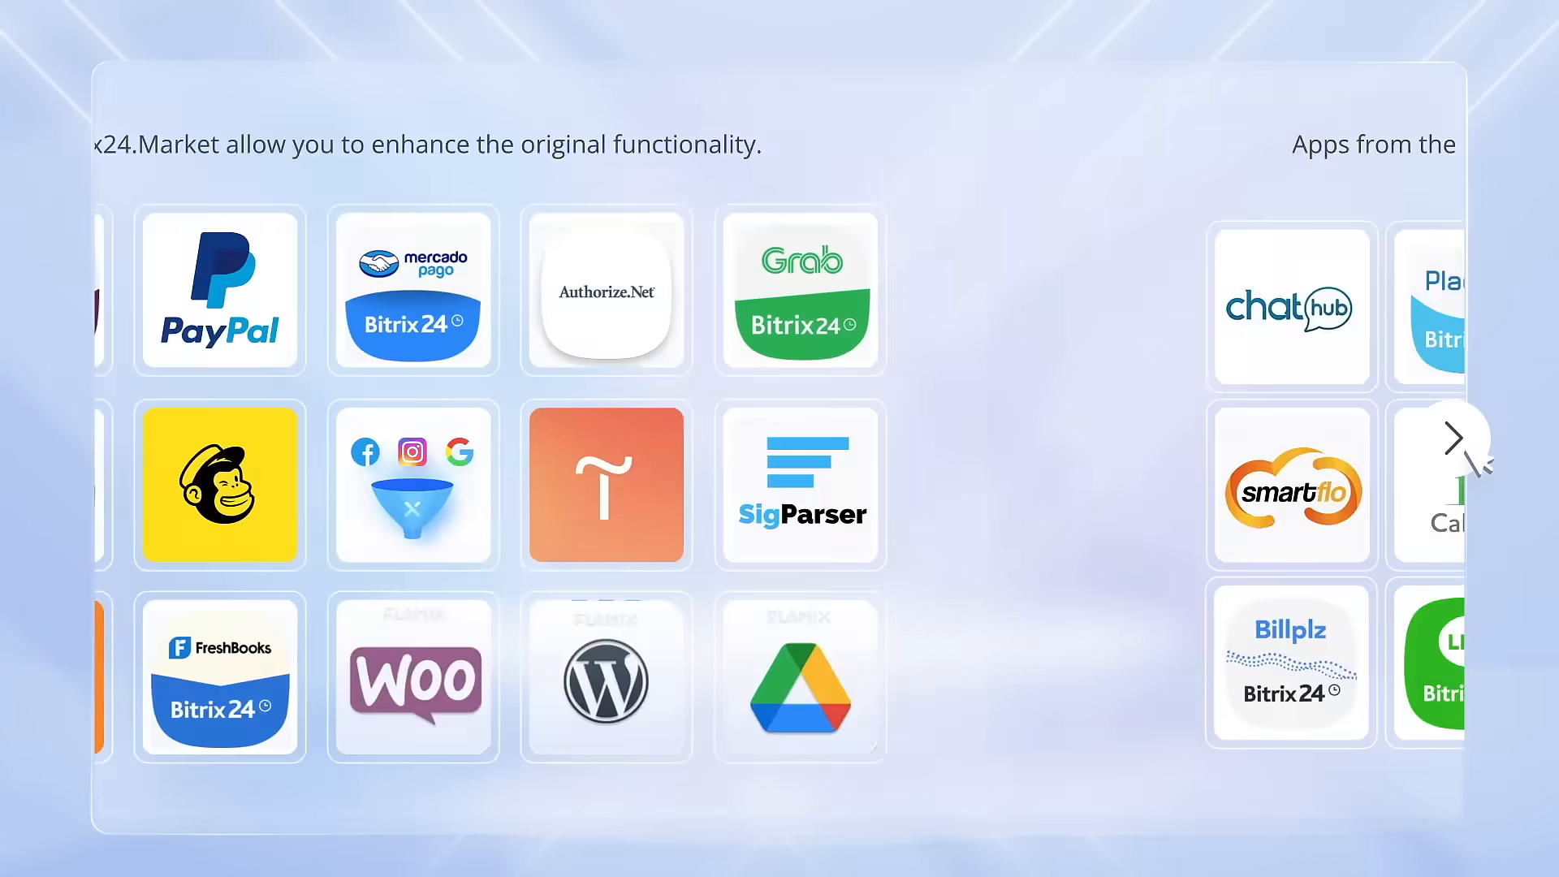